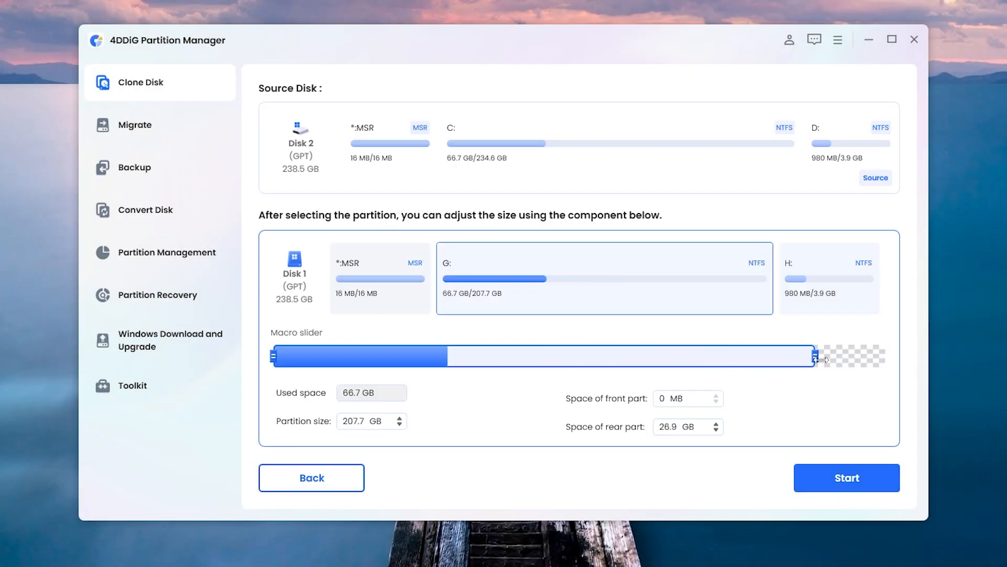
Step: Drag the Macro slider to resize the cloned G: partition to 207.7 GB
drag(822, 356, 885, 355)
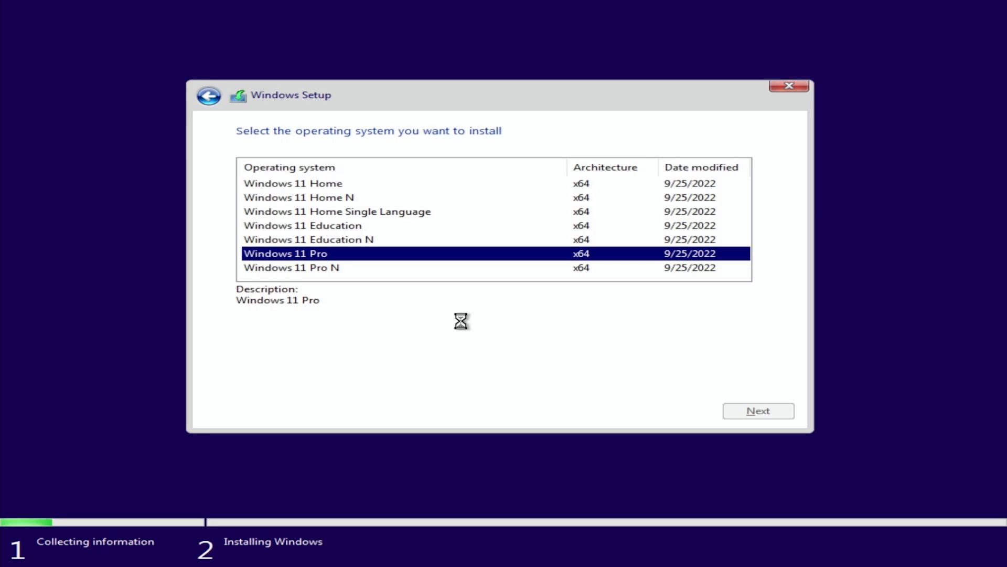
Step: Continue with Windows 11 Pro, accept the license terms, and choose an installation type
click(758, 411)
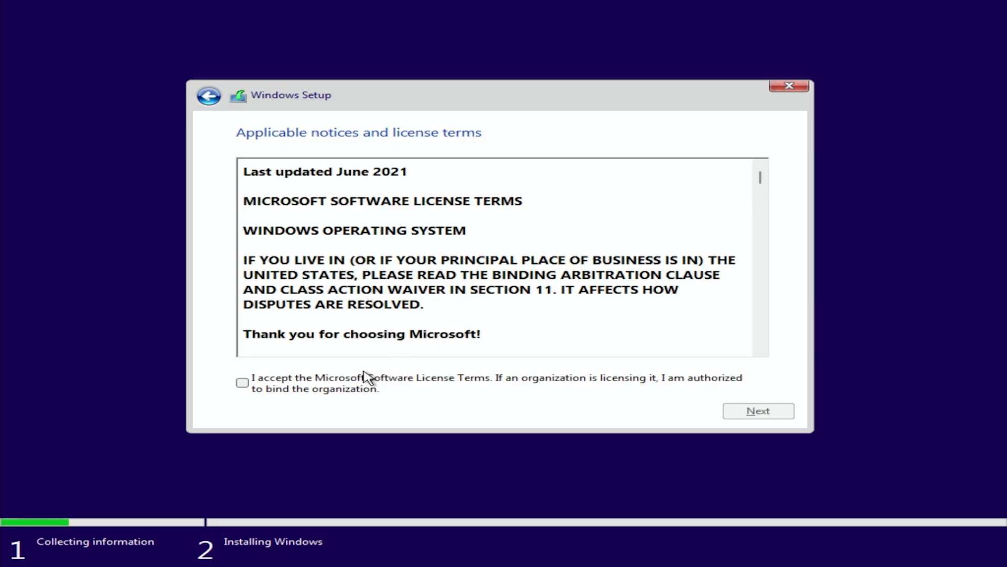
click(243, 382)
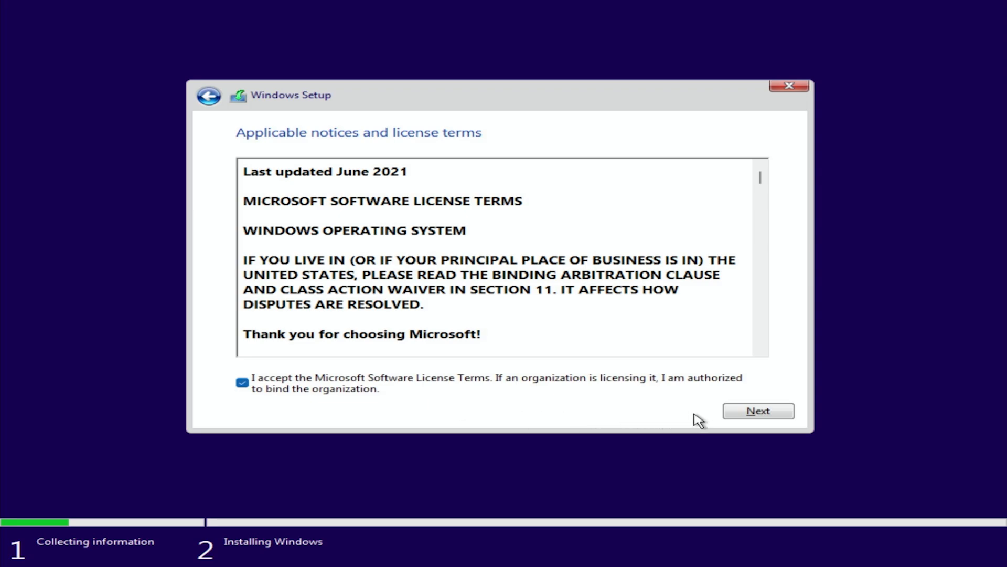
click(759, 411)
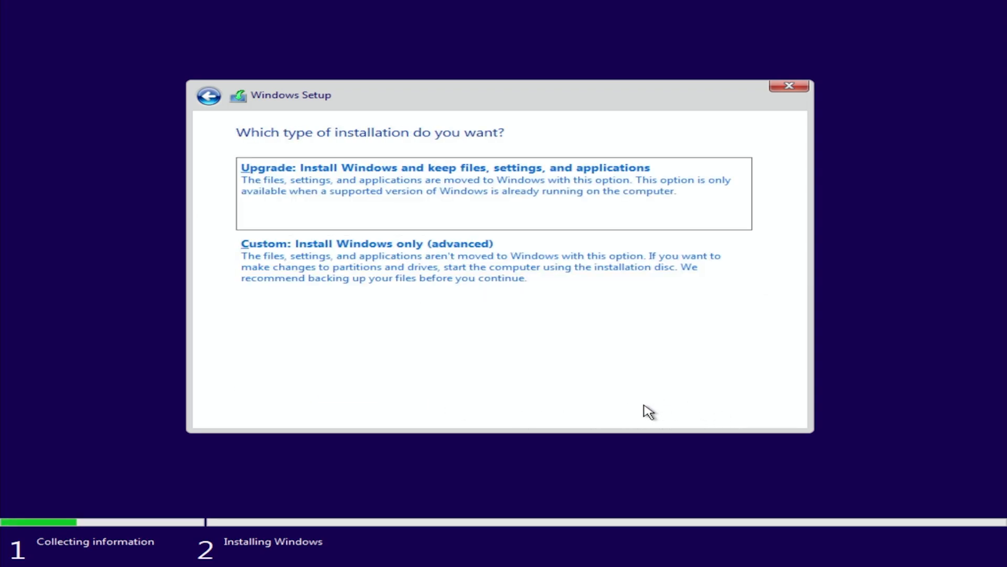
click(367, 244)
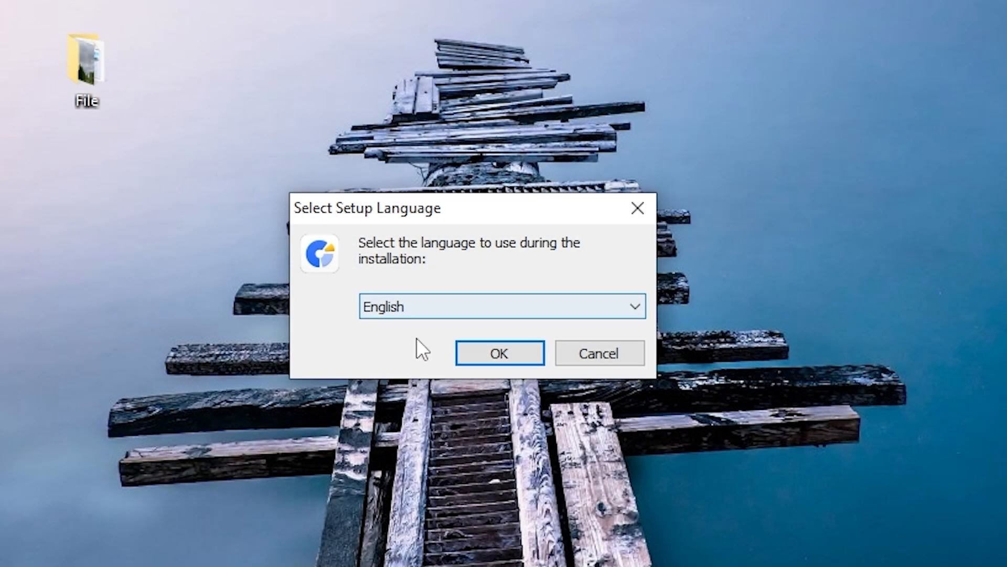
Step: Confirm English and keep the default C:\Program Files\4DDiG Partition Manager folder
click(499, 353)
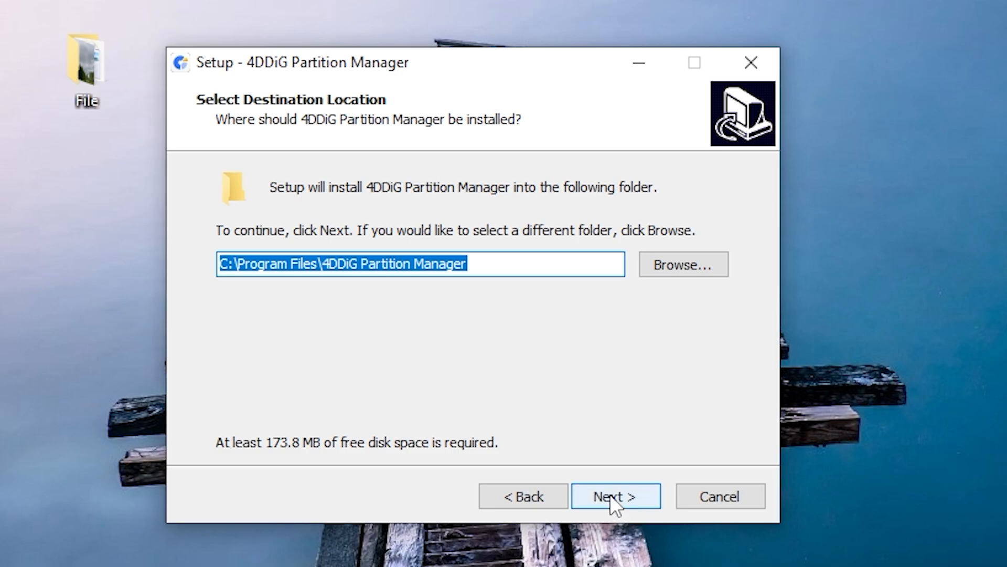
click(615, 495)
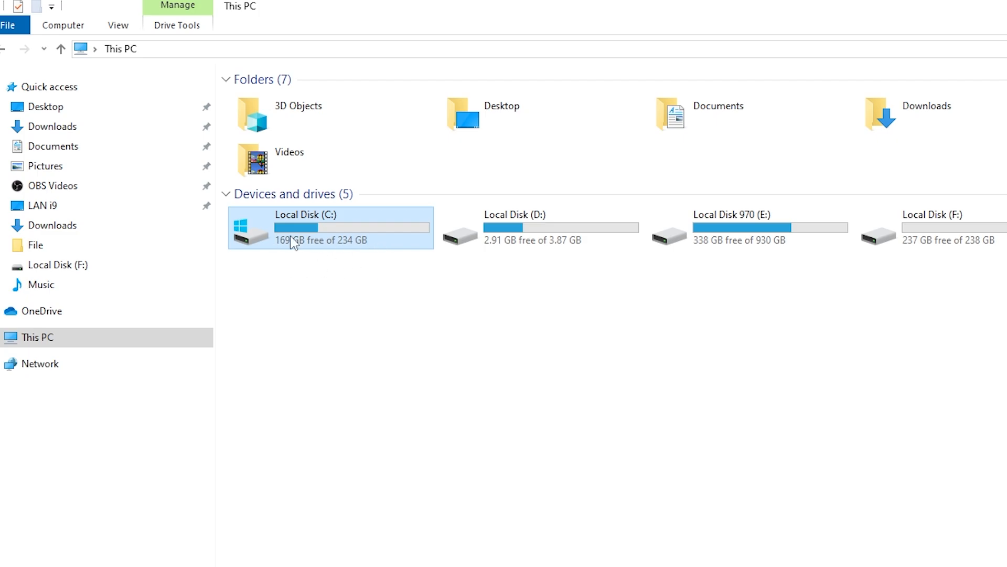
double_click(310, 214)
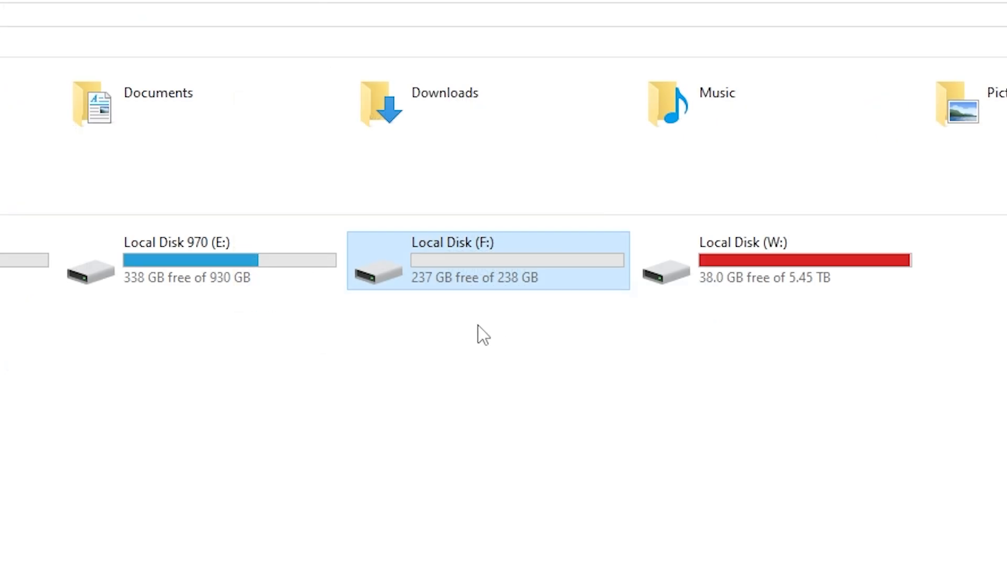
mouse_move(484, 283)
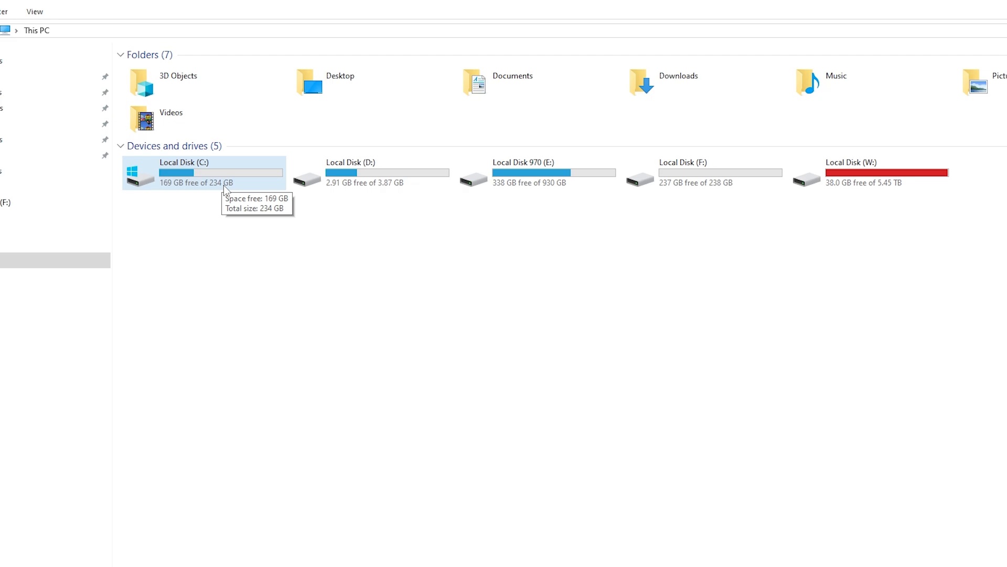
click(204, 174)
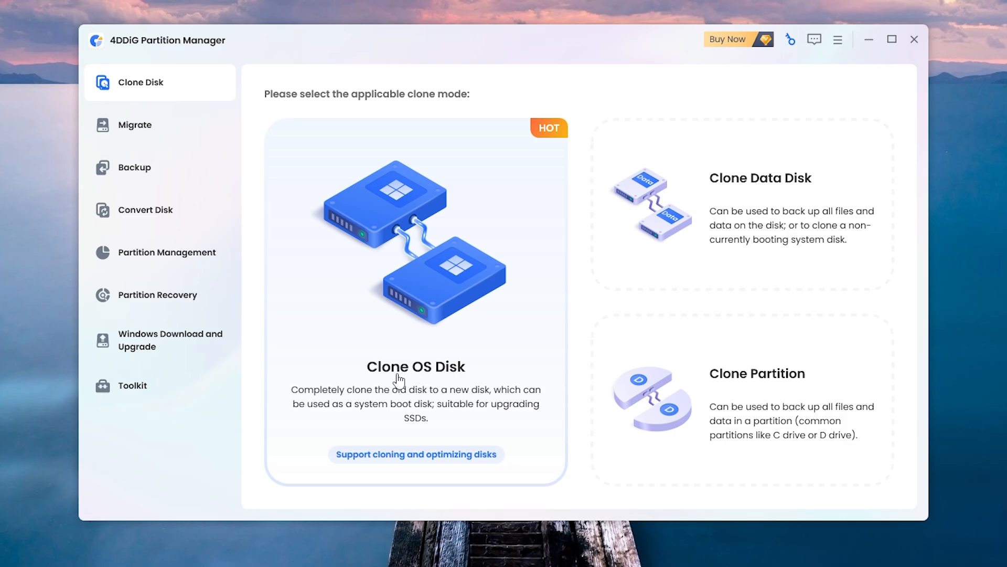
Step: Start Clone OS Disk for the Windows 10 system disk
click(396, 378)
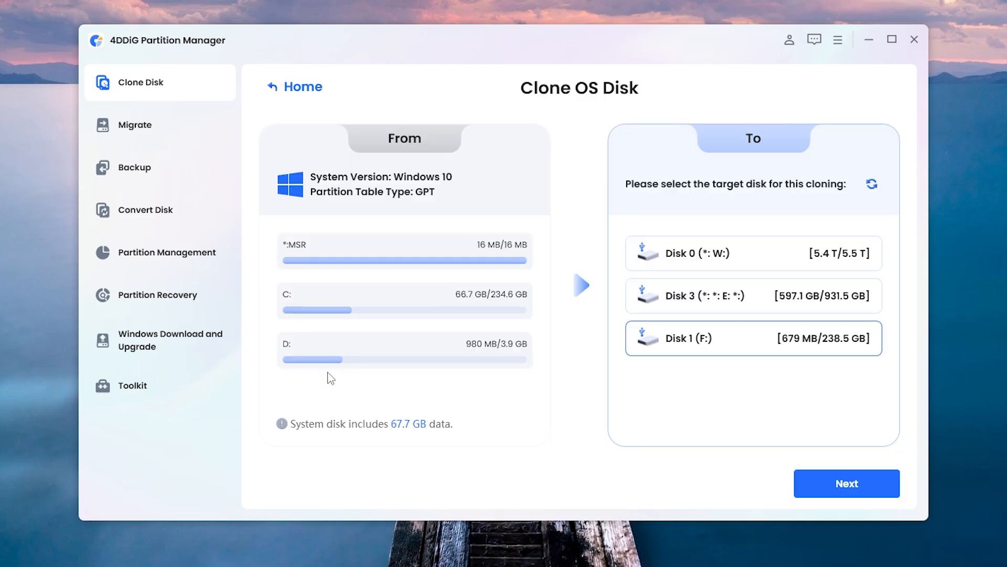
mouse_move(395, 322)
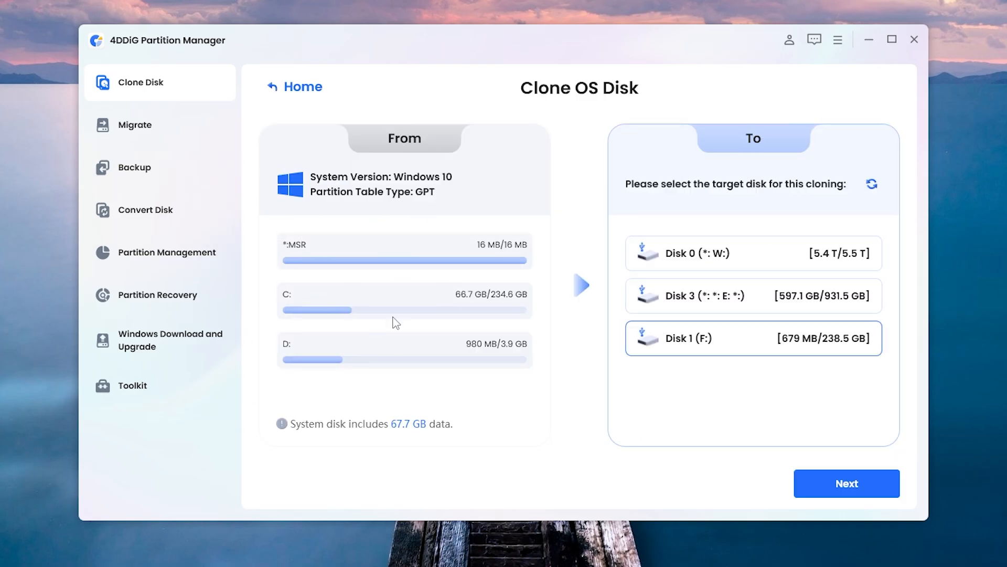
mouse_move(725, 321)
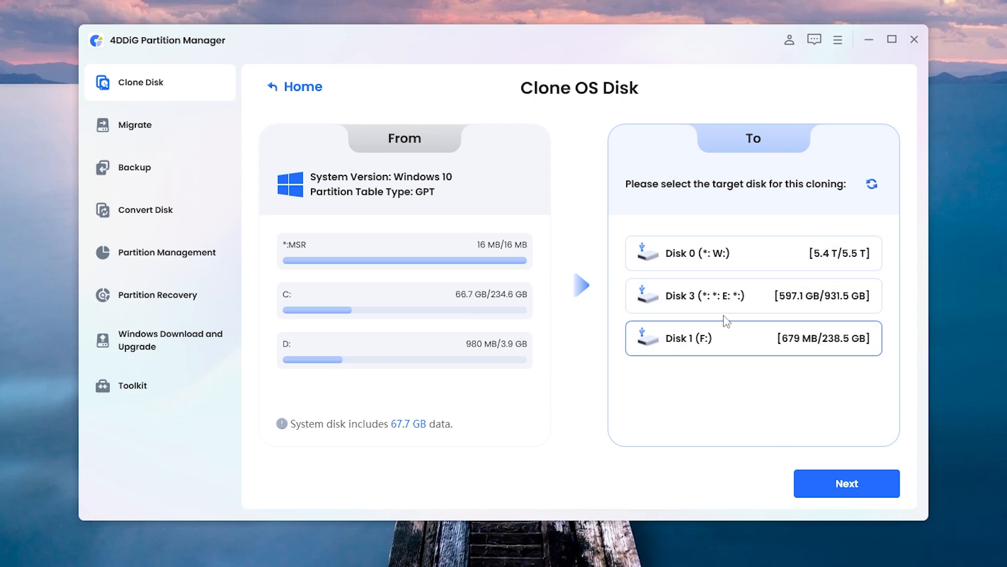
mouse_move(811, 358)
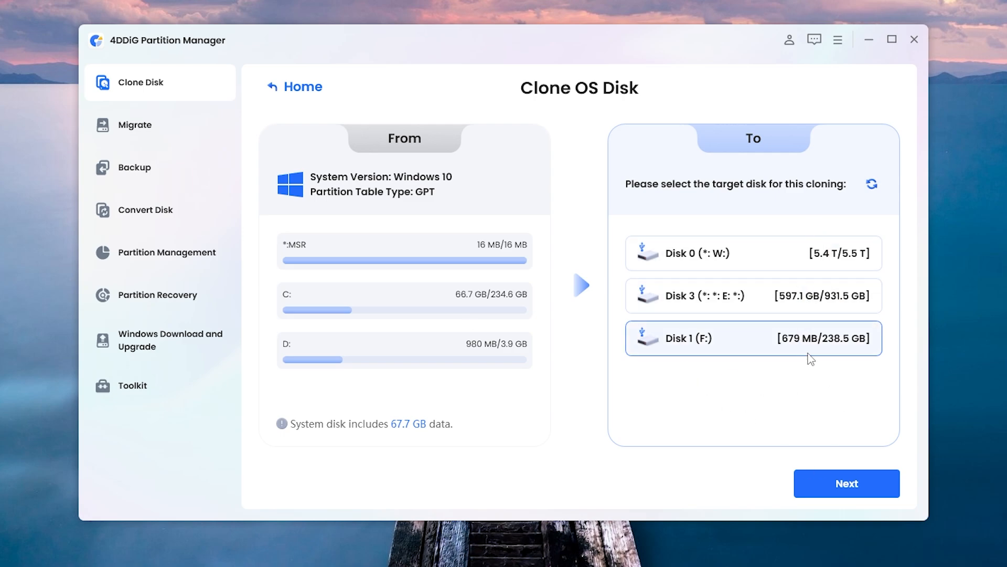
mouse_move(690, 352)
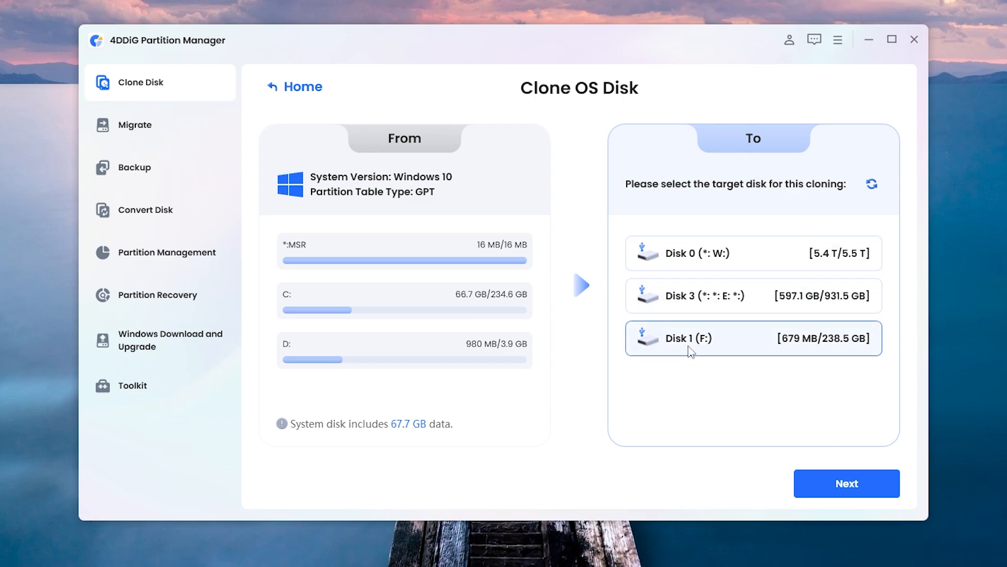
mouse_move(709, 387)
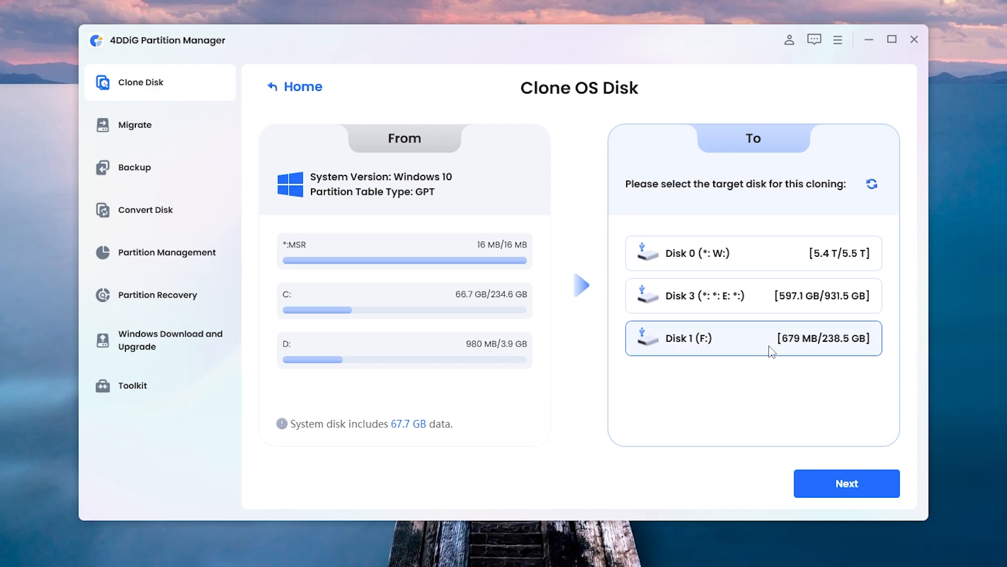
mouse_move(797, 350)
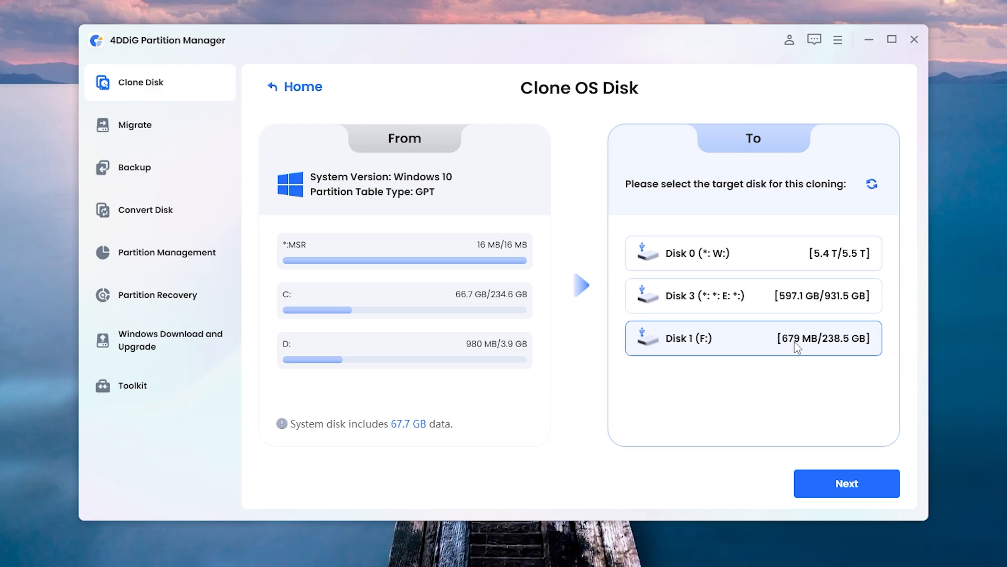
mouse_move(797, 374)
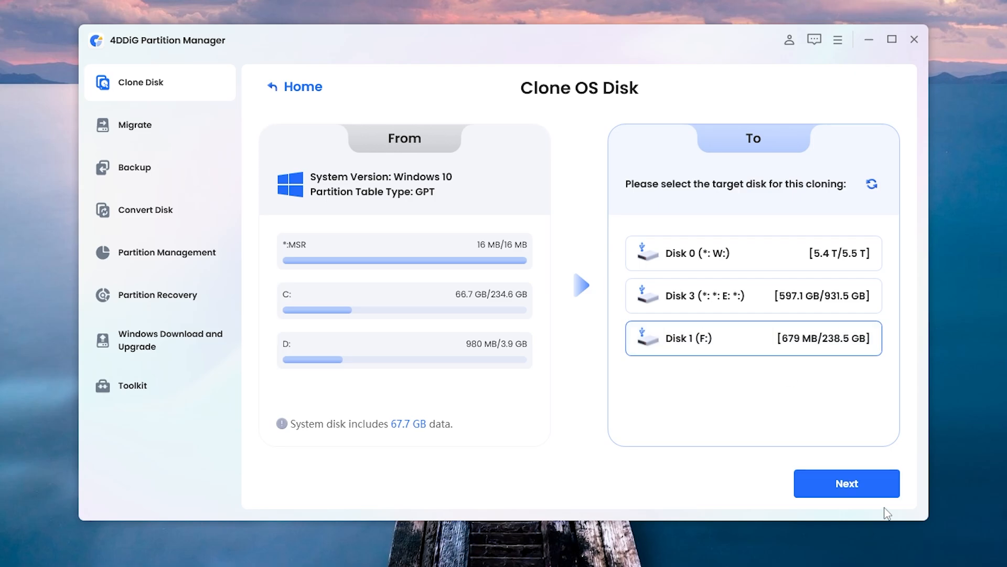
Step: Enlarge G: to the full 234.6 GB, then start and confirm cloning disk 2 onto disk 1
click(847, 483)
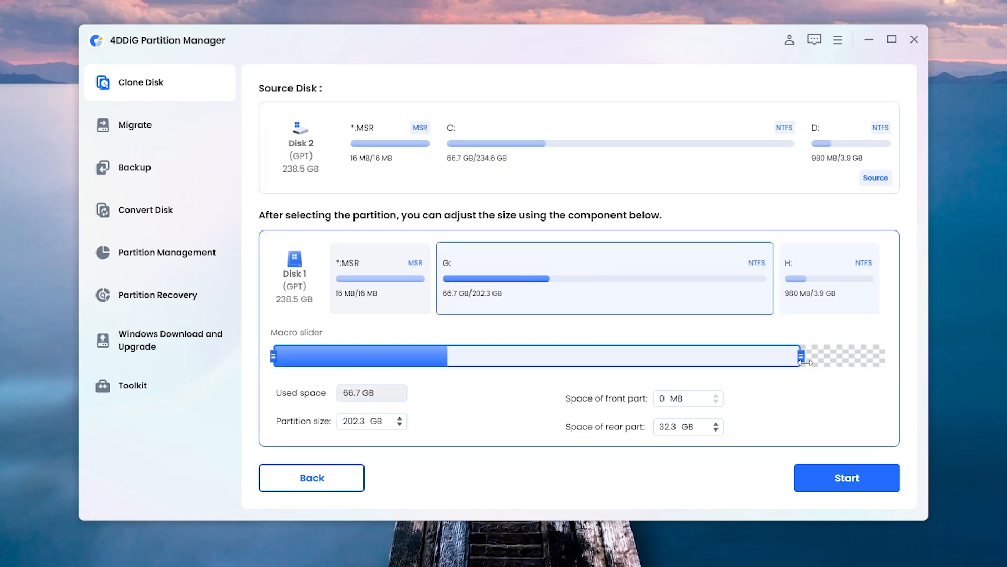
drag(802, 355, 885, 356)
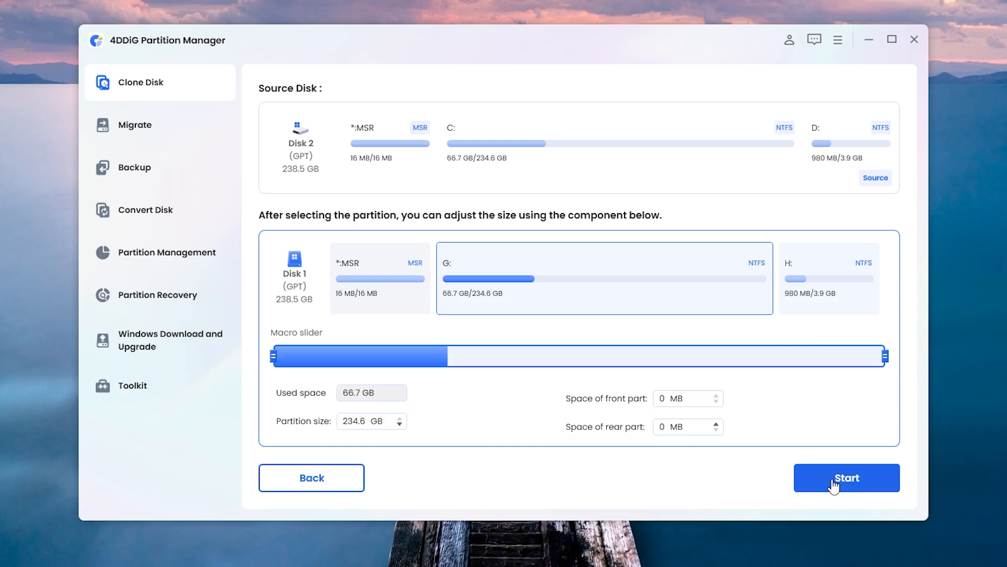
click(846, 477)
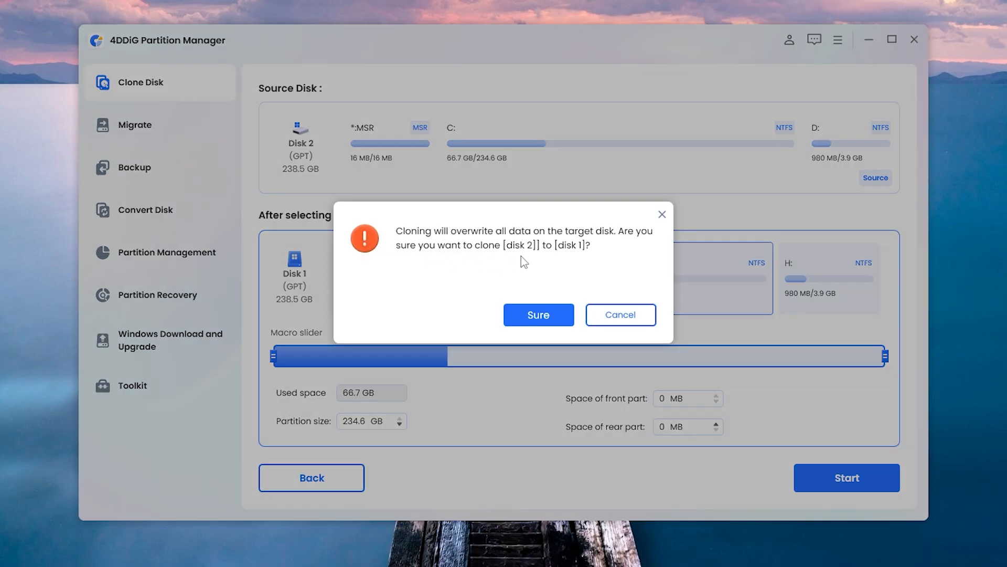
mouse_move(559, 243)
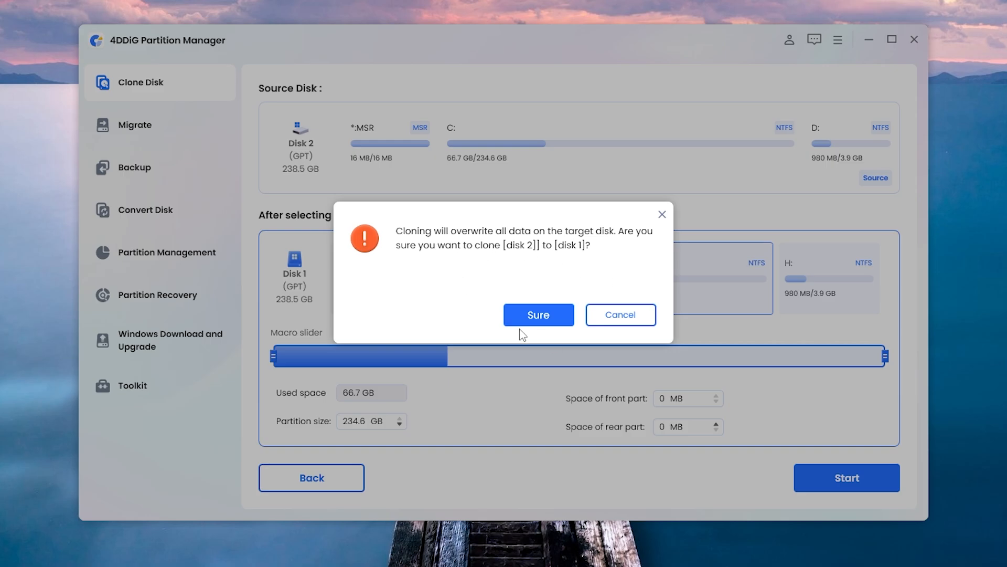
click(538, 314)
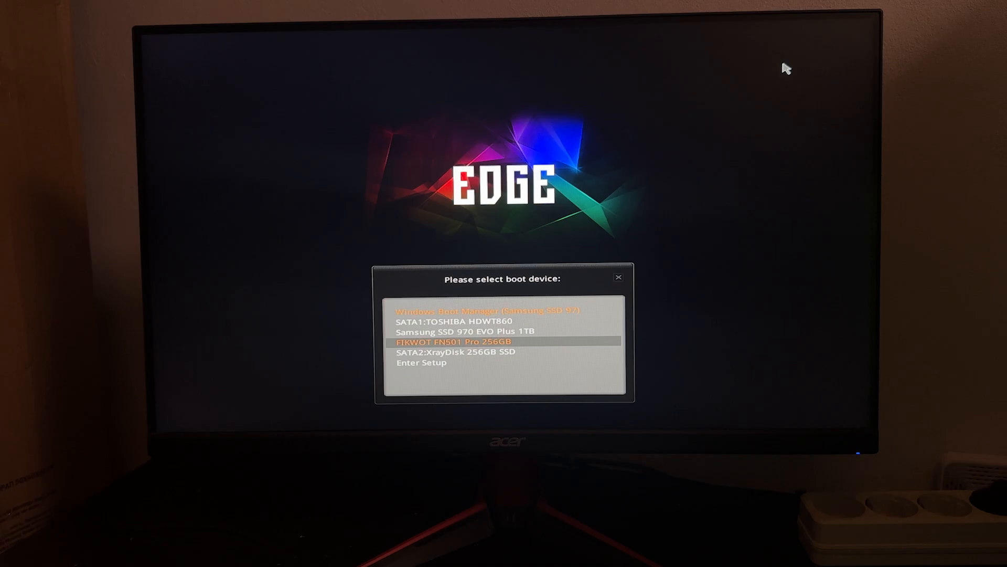
Step: Select the FIKWOT FN501 Pro 256GB drive in the boot menu
key(Down)
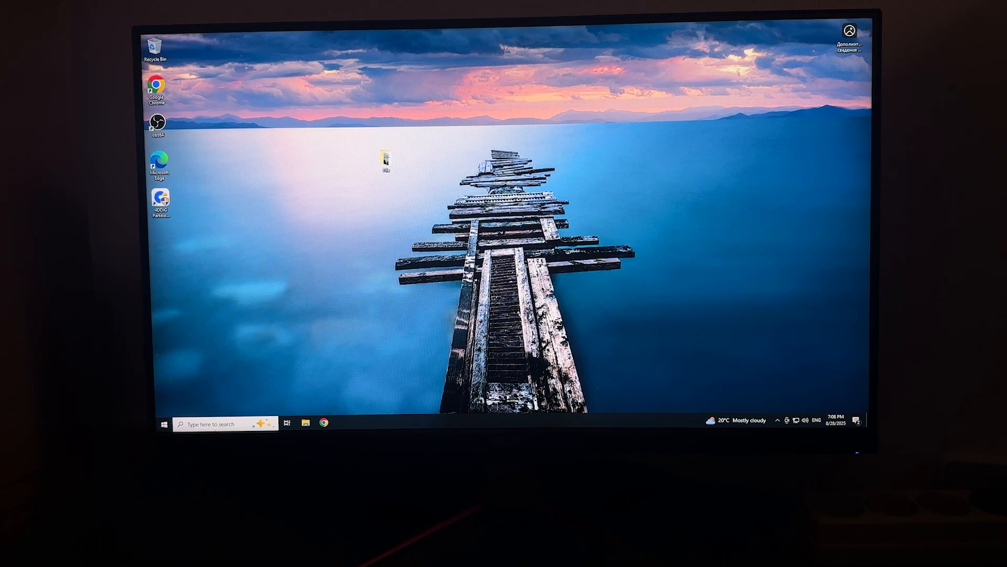
Step: Launch 4DDiG from the desktop and view Backup's Convert Disk options
double_click(160, 195)
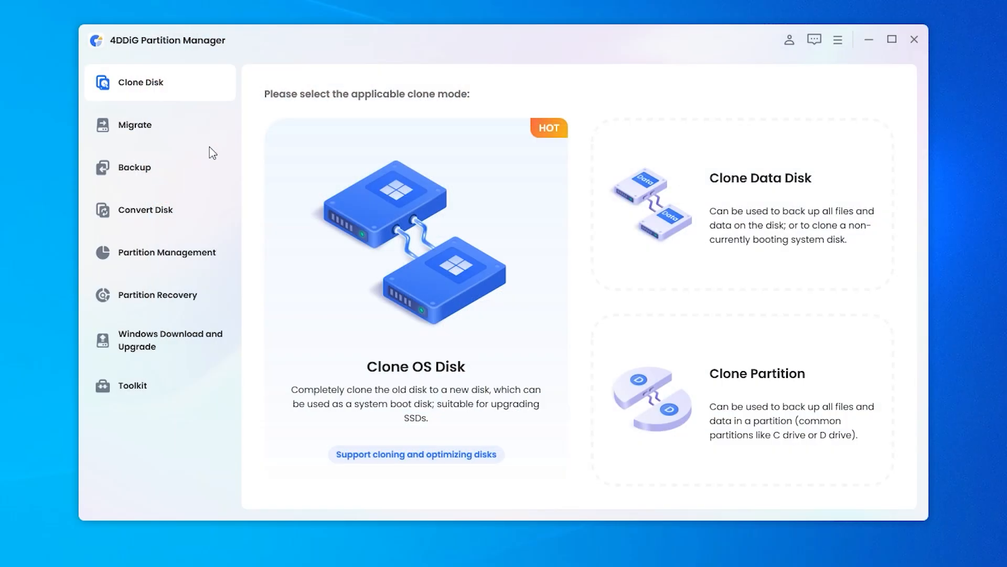
click(133, 167)
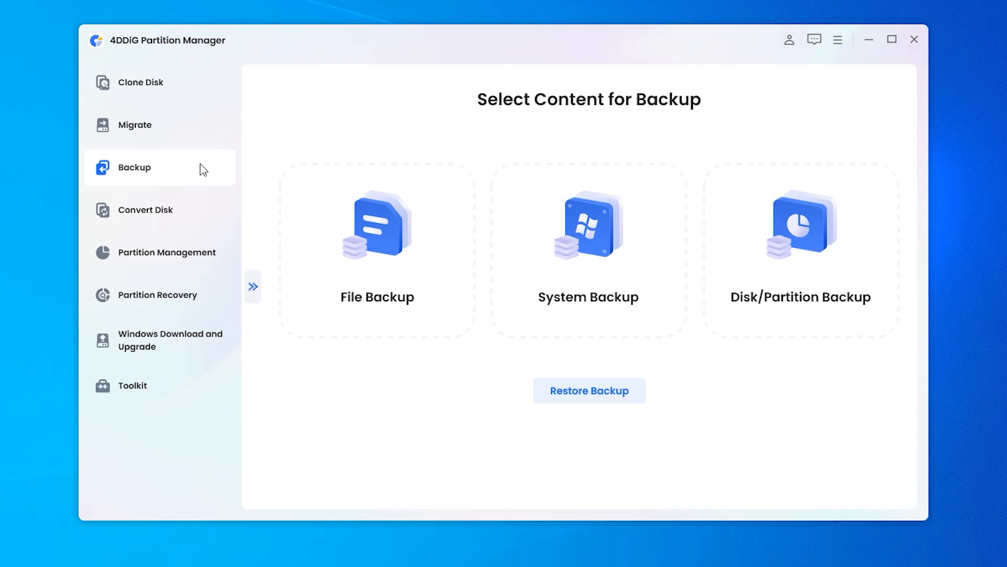
click(147, 210)
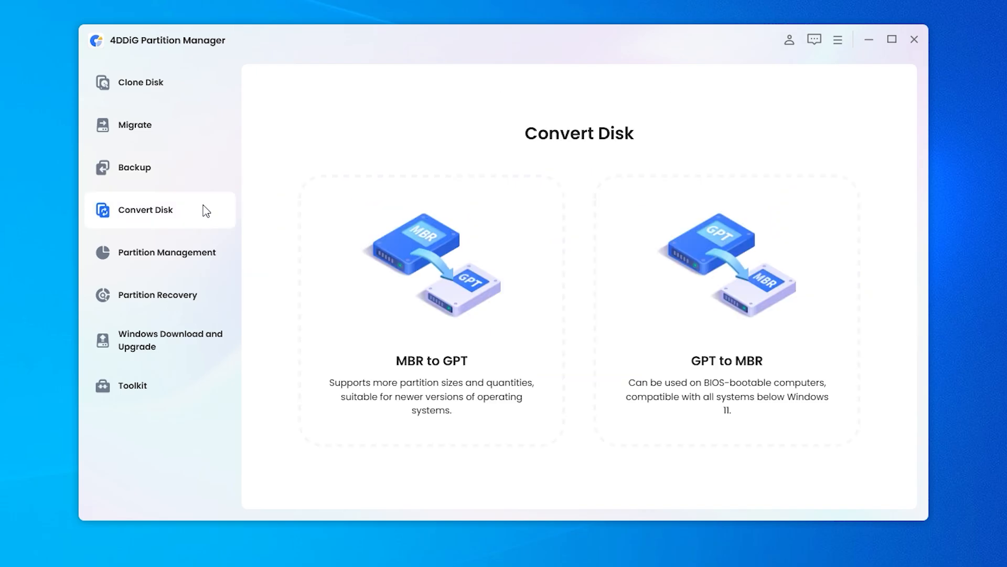
Step: View all disks, show the D: partition's actions, then open the Toolkit page
click(167, 253)
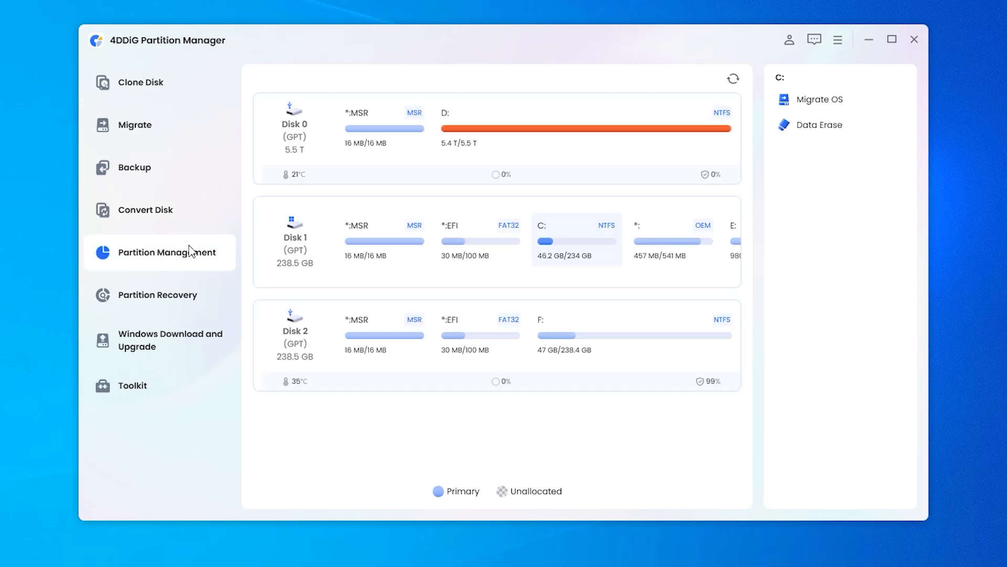
mouse_move(190, 267)
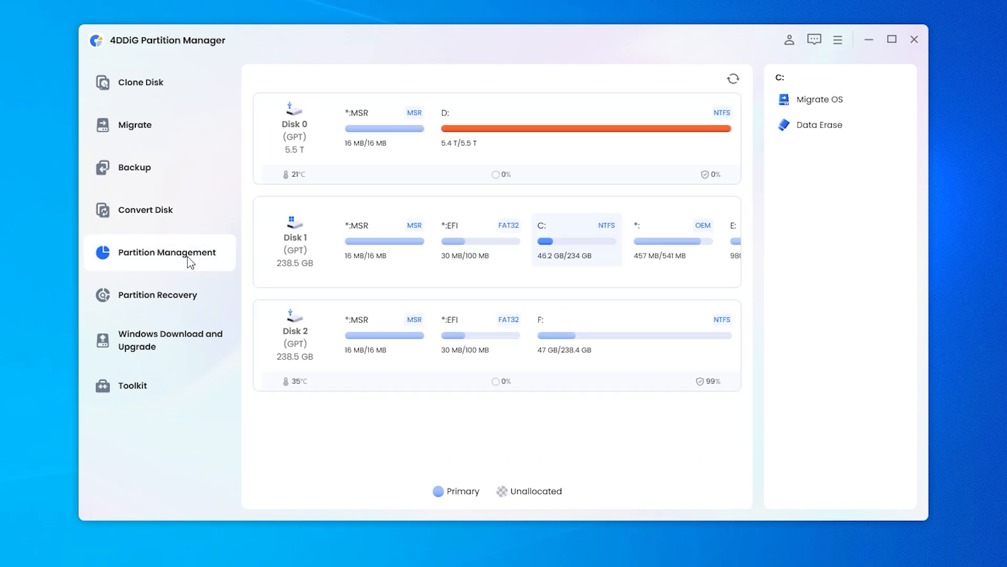
right_click(590, 129)
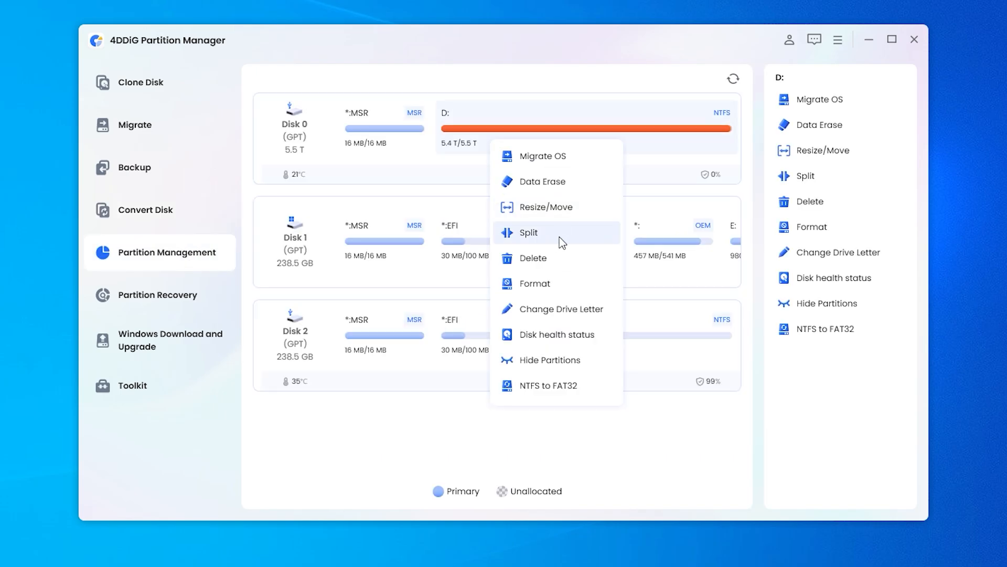
mouse_move(594, 315)
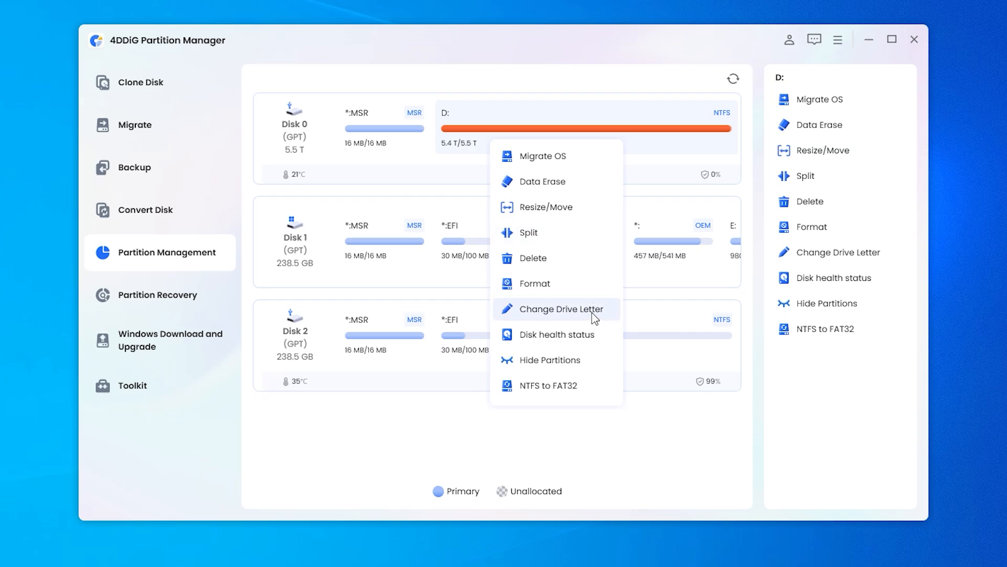
mouse_move(364, 454)
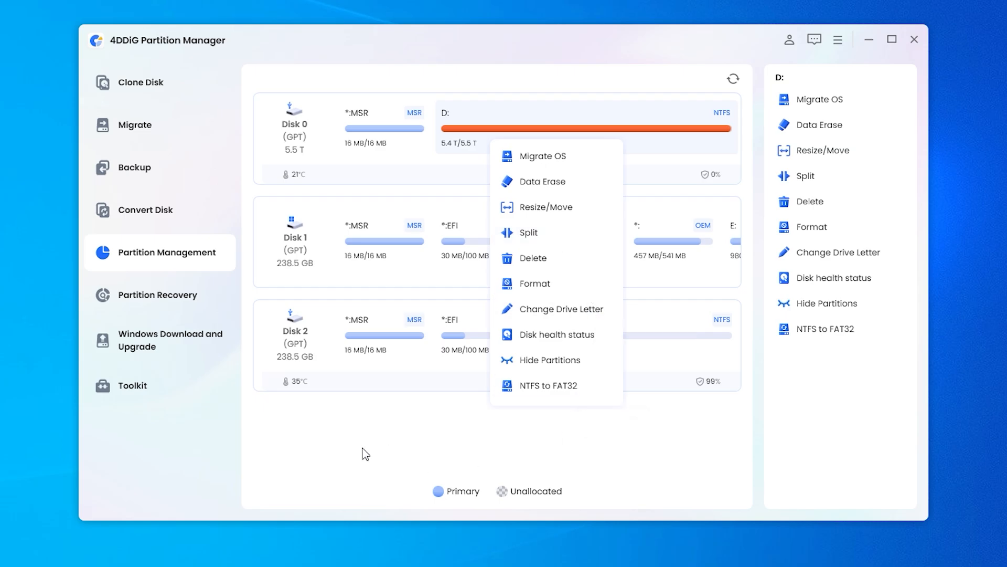
click(132, 385)
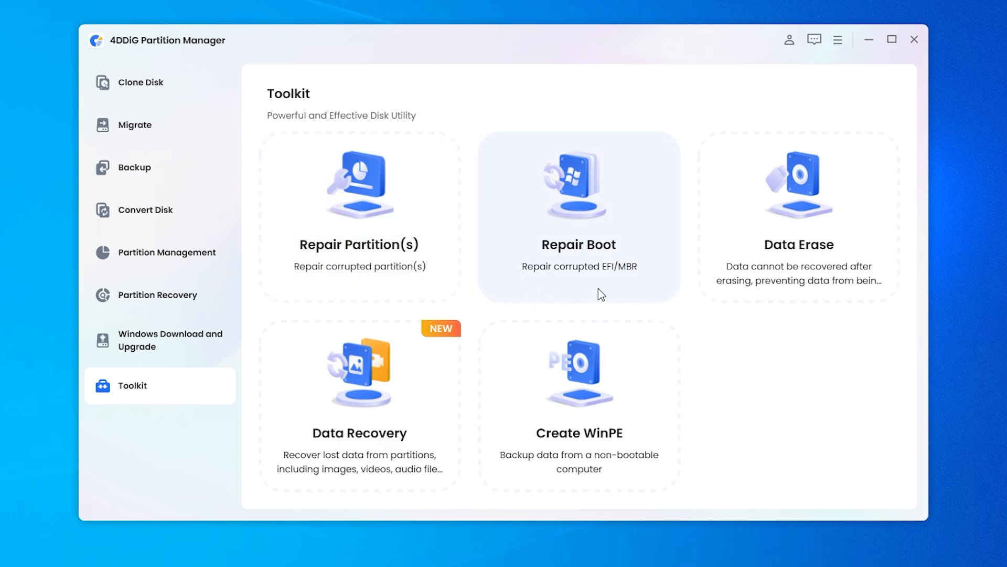
mouse_move(345, 449)
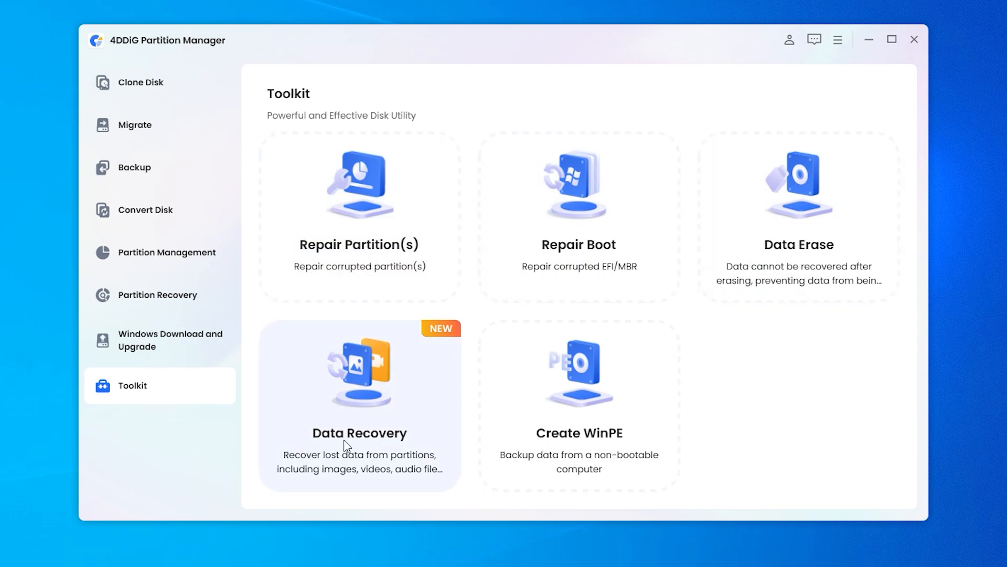
mouse_move(621, 466)
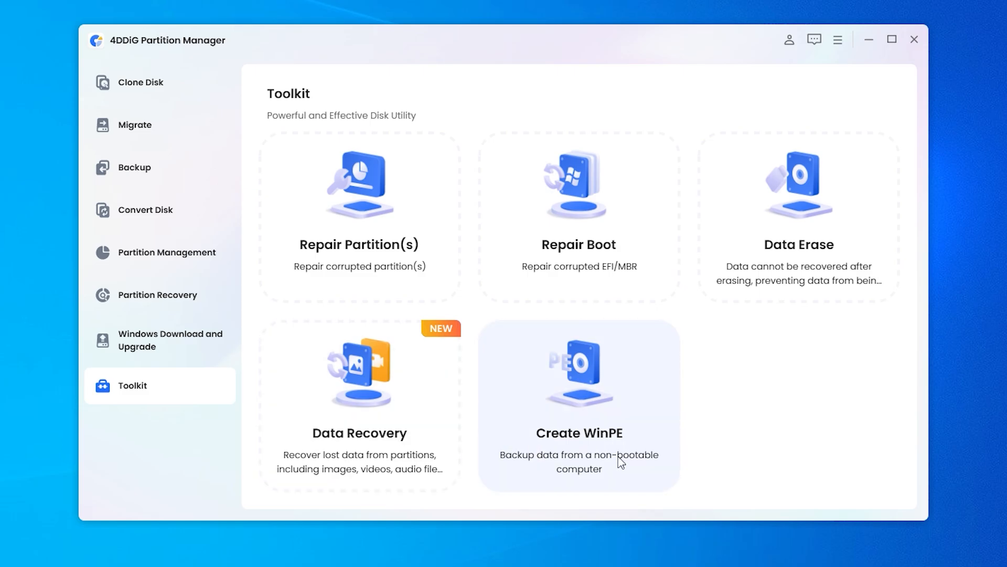